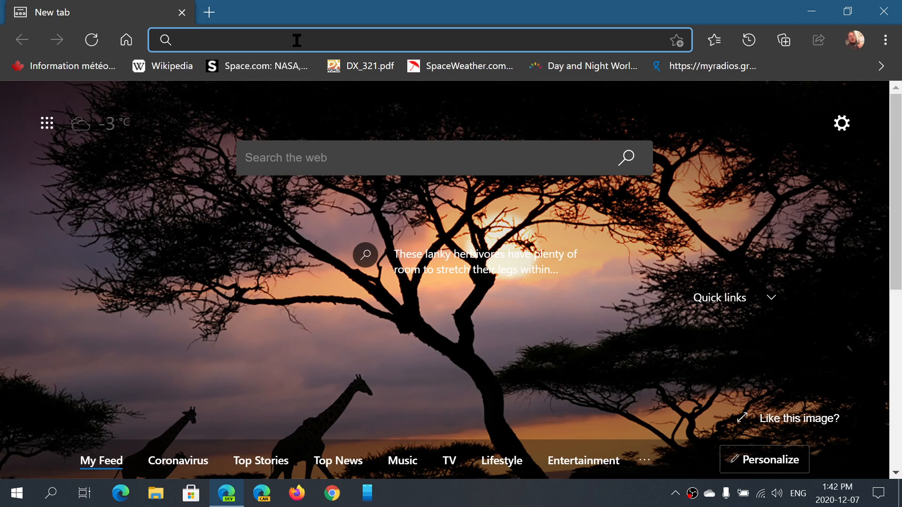
Step: Download wushowhide.diagcab by entering its Microsoft download URL in the address bar
text(http://download.microsoft.com/download/f/2/2/f22d5fdb-59cd-4275-8c95-1be17bf70b21/wushowhide.diagcab)
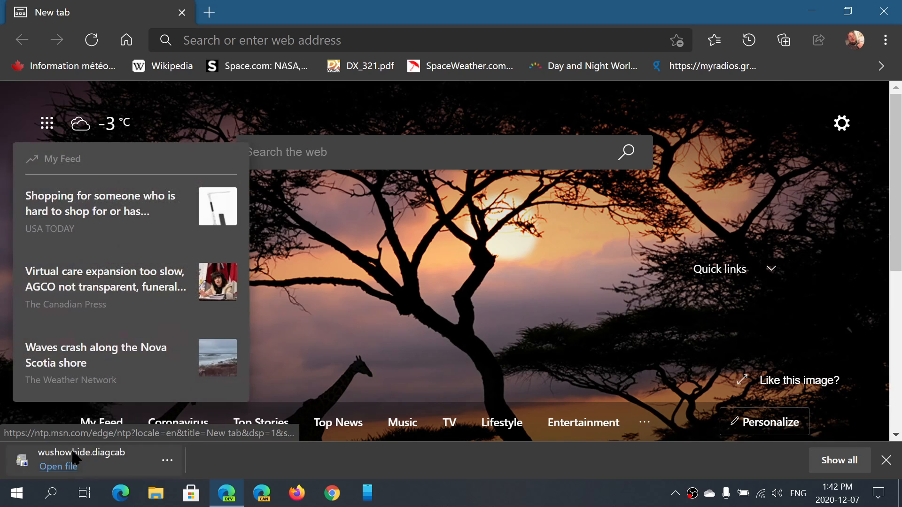
Step: Launch the downloaded troubleshooter and run its scan for updates via Next
click(58, 467)
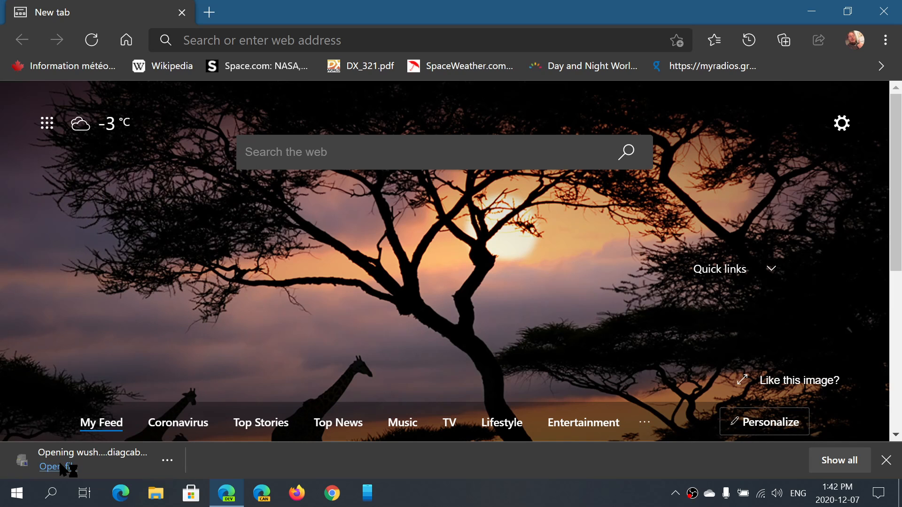
click(58, 467)
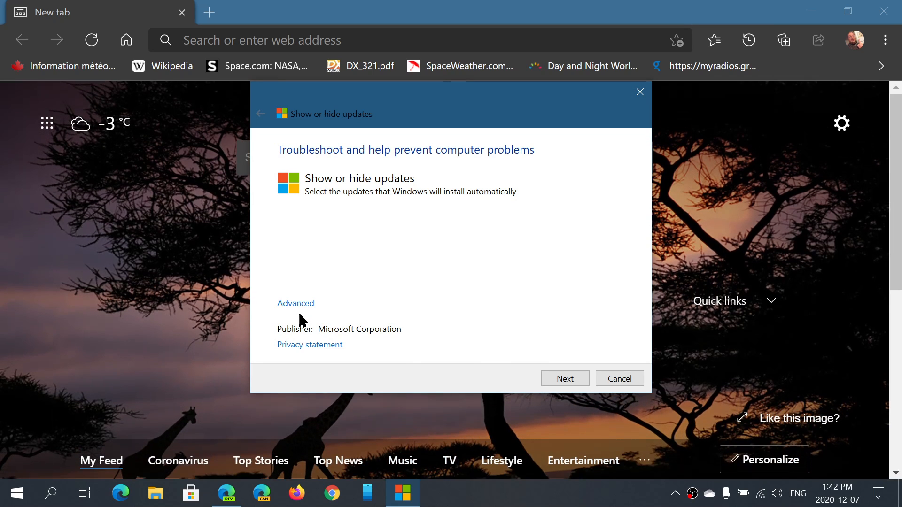
mouse_move(465, 99)
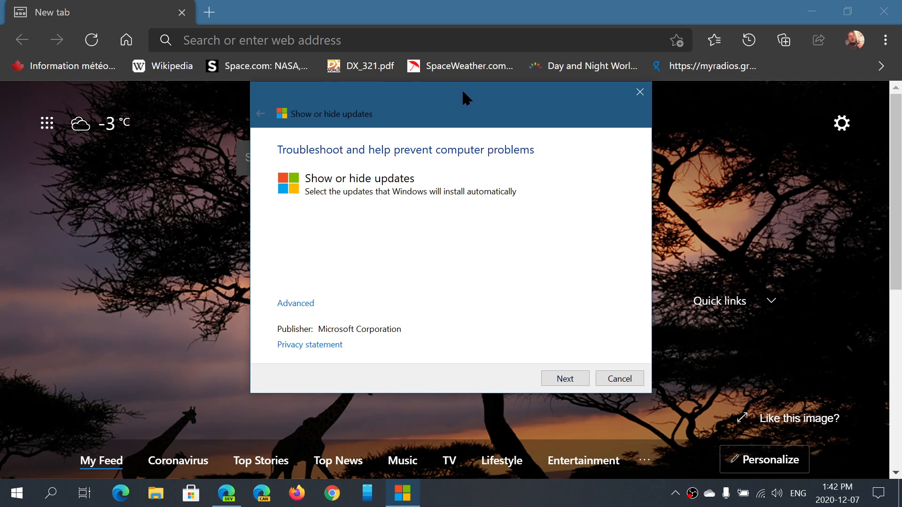
click(564, 378)
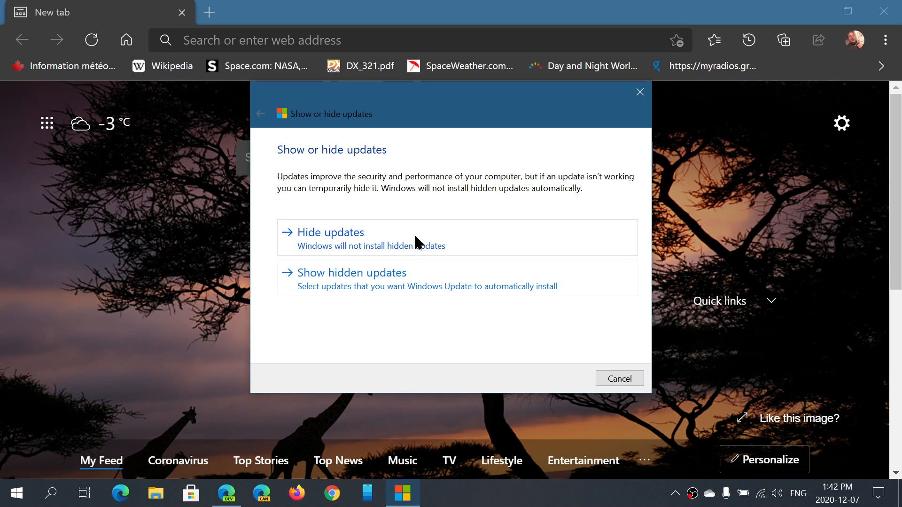
Step: Choose Hide updates to list the hideable Defender security intelligence update KB2267602
click(330, 232)
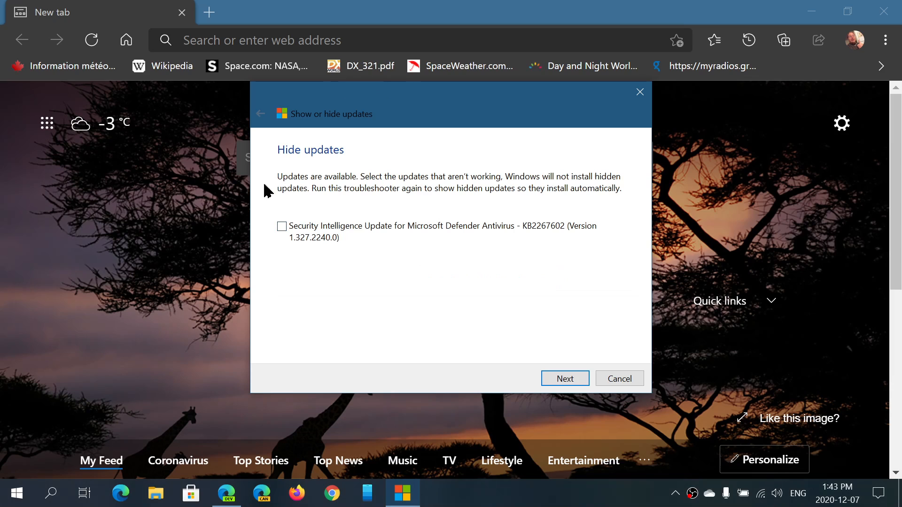
mouse_move(406, 314)
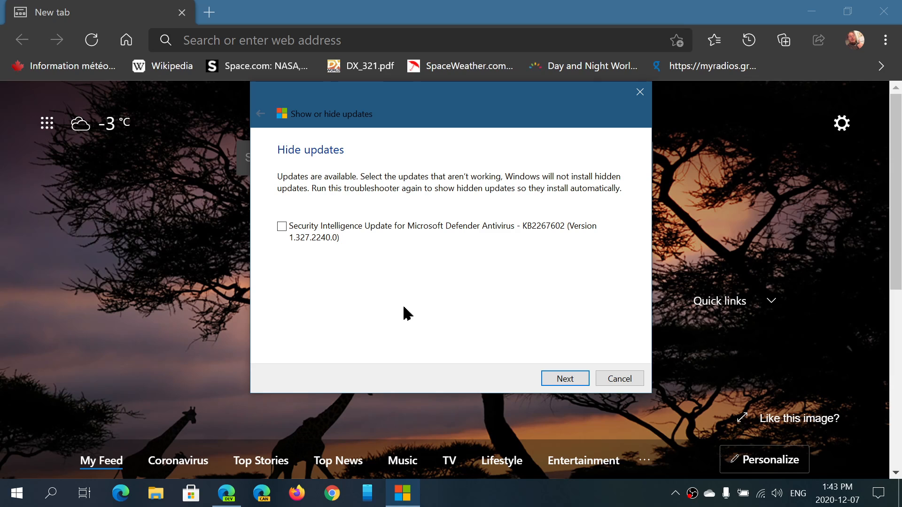
mouse_move(543, 322)
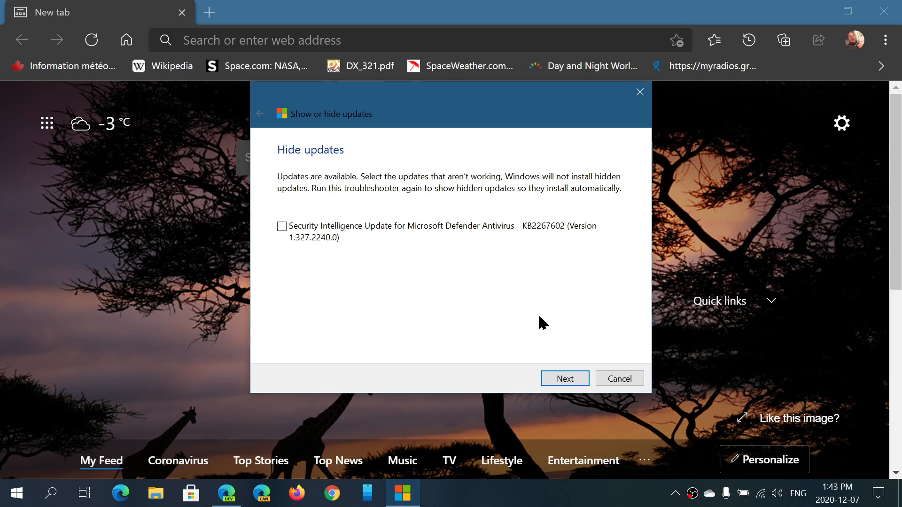
mouse_move(479, 334)
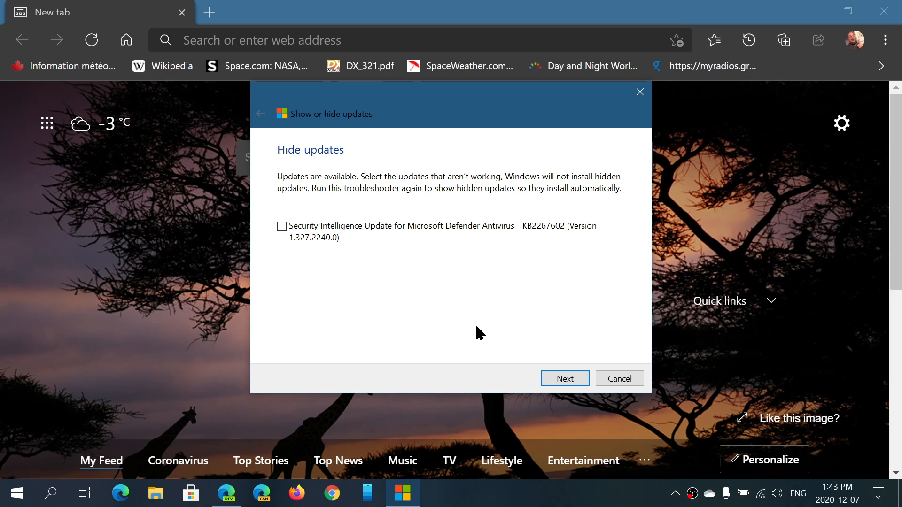
mouse_move(277, 242)
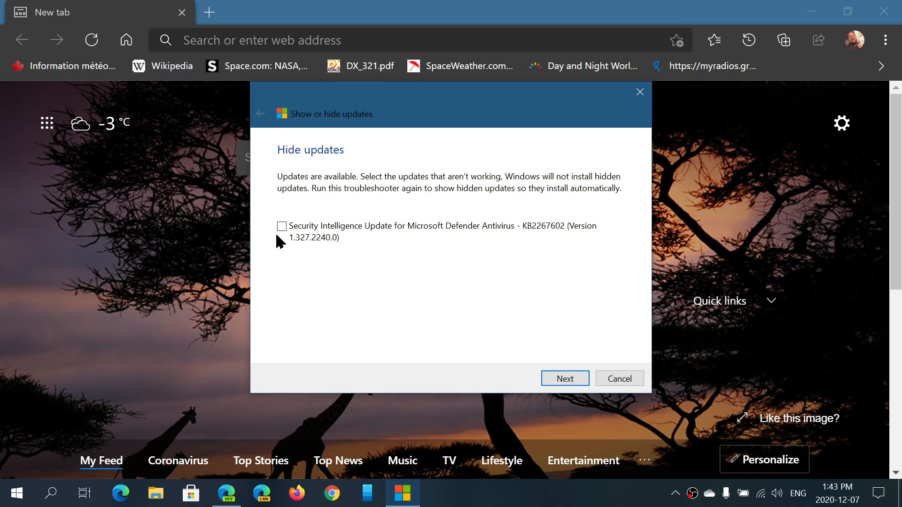
mouse_move(320, 292)
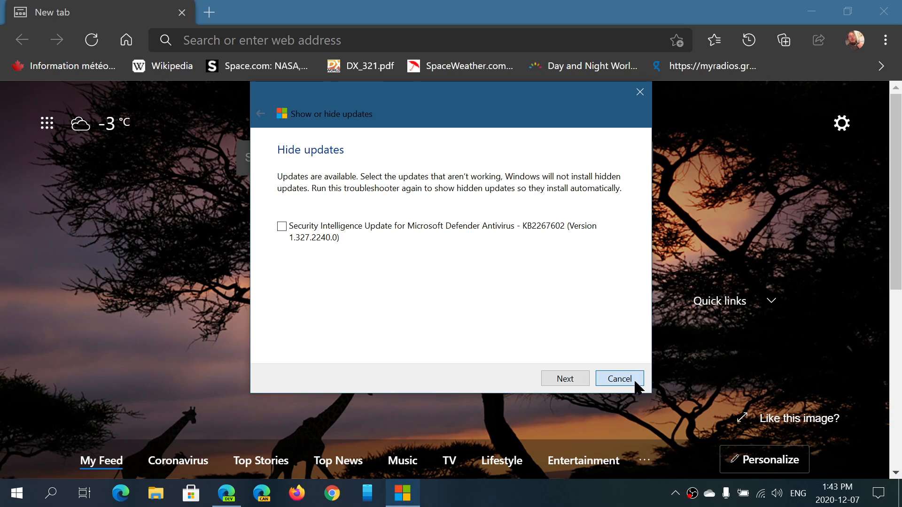
Step: Cancel the troubleshooter without hiding anything, then relaunch the re-downloaded wushowhide file
click(618, 379)
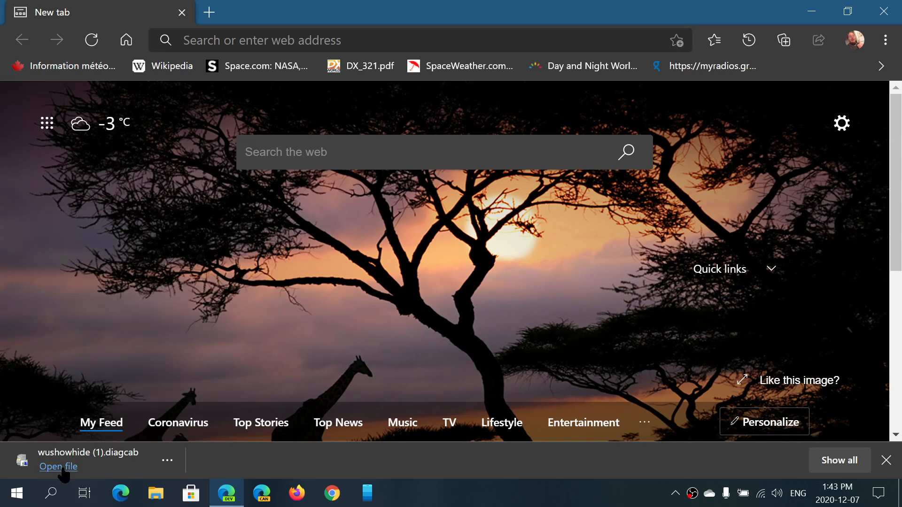
click(59, 467)
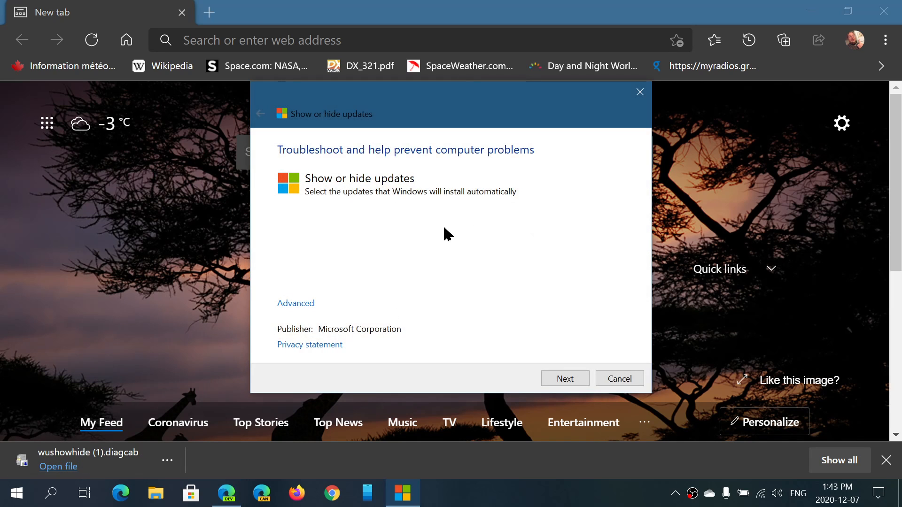
Step: Rescan with Next and choose Show hidden updates, which reports none to show
click(888, 460)
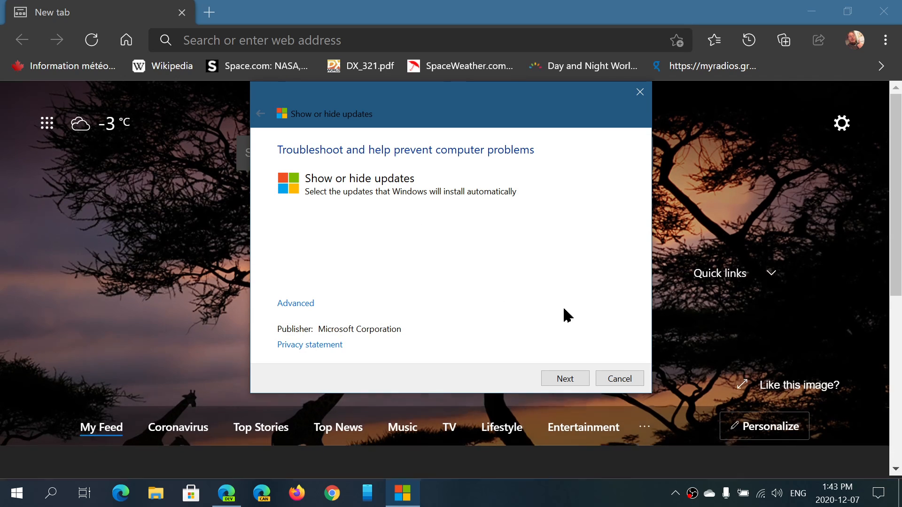
click(564, 379)
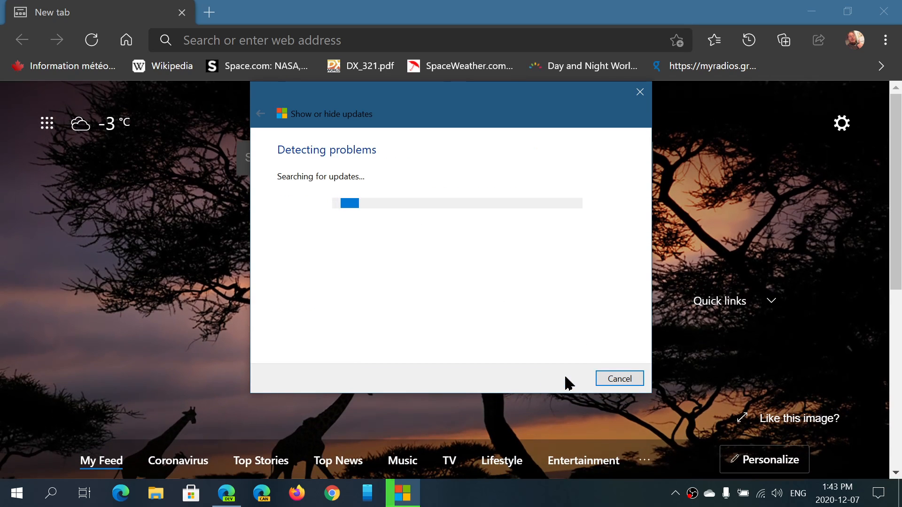
mouse_move(501, 336)
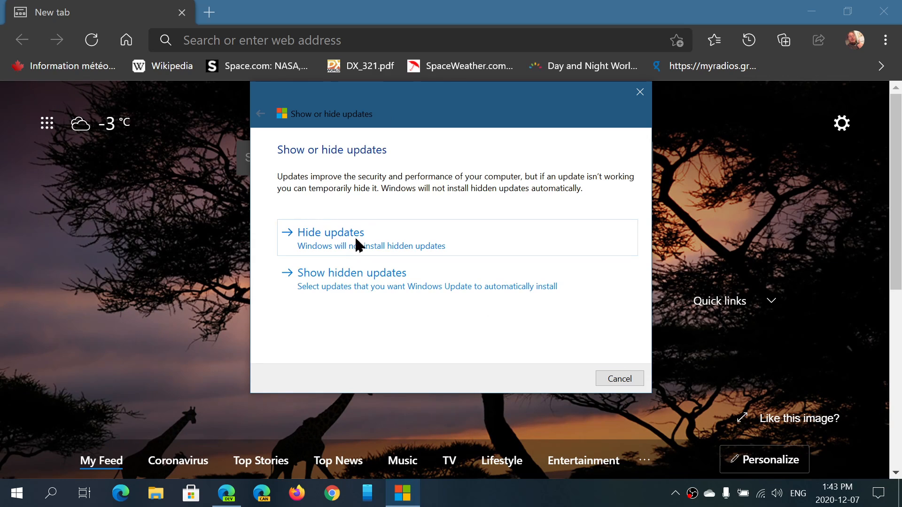
click(351, 272)
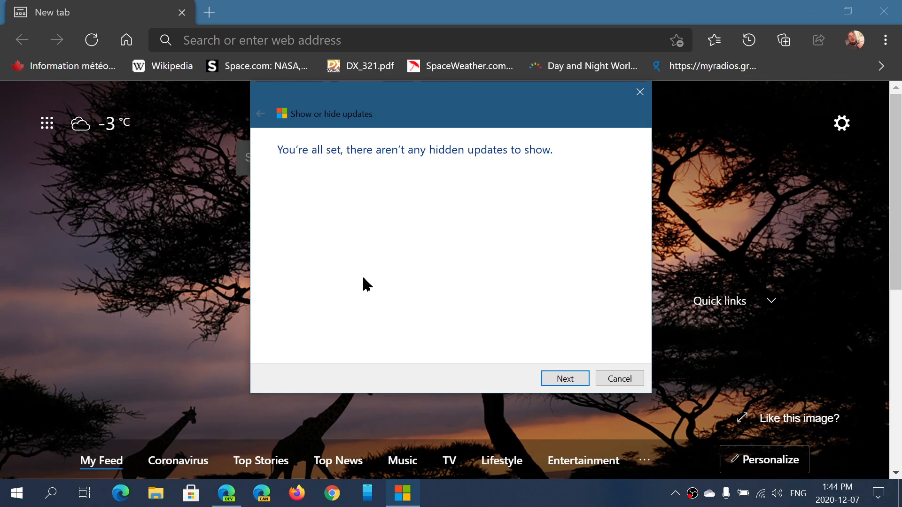
mouse_move(396, 207)
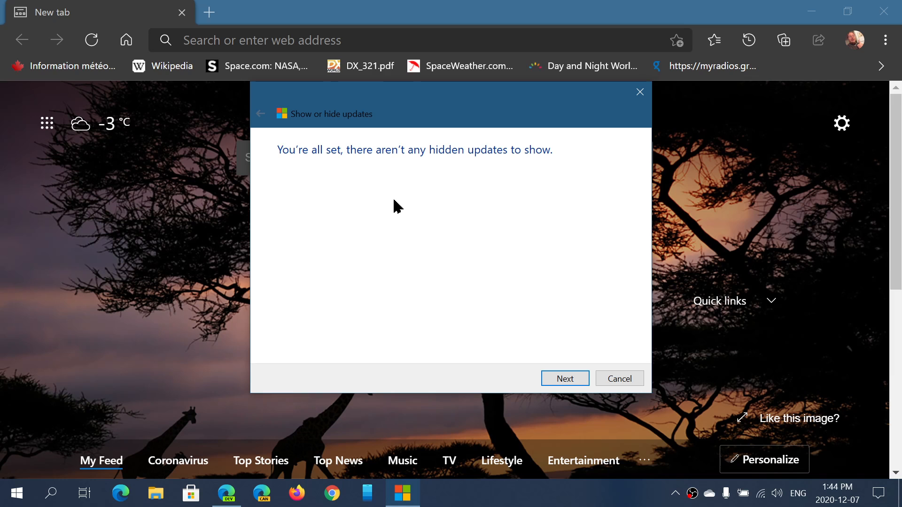
mouse_move(586, 241)
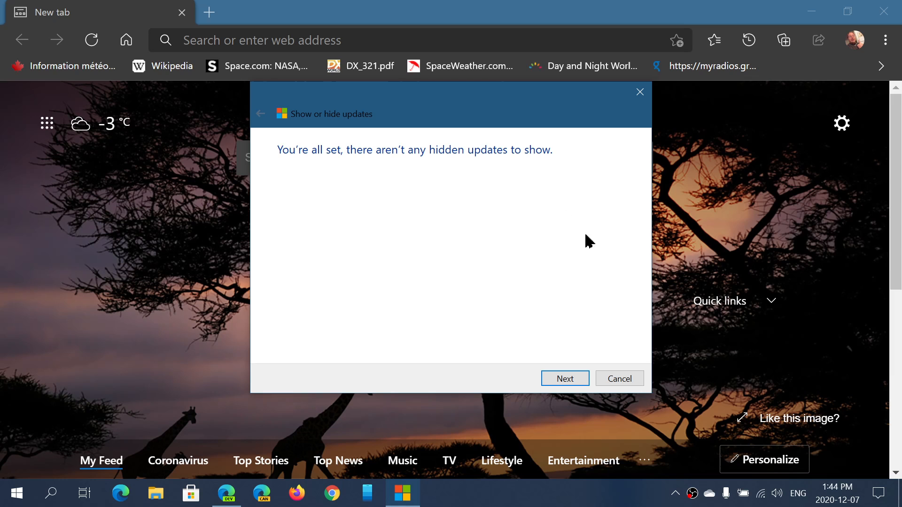
Step: Cancel the troubleshooter, returning to Edge's new tab page
click(639, 92)
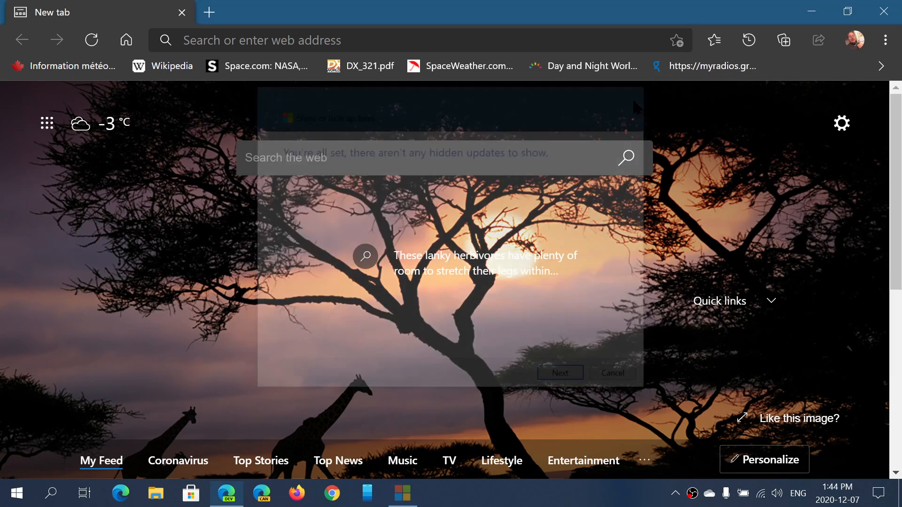
click(611, 373)
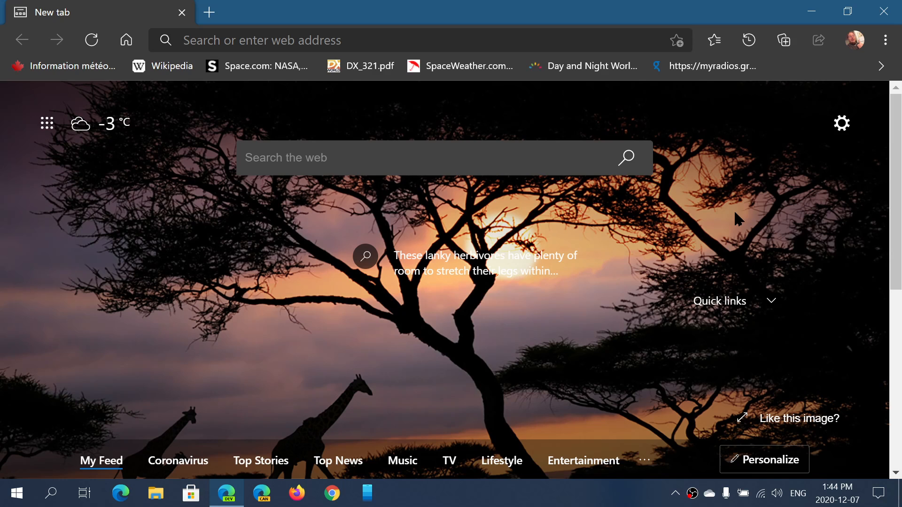
mouse_move(850, 75)
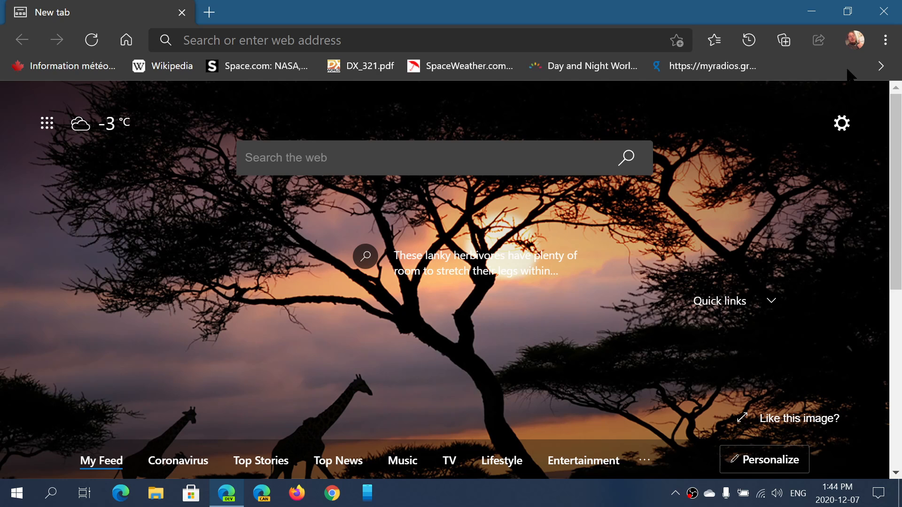
mouse_move(889, 12)
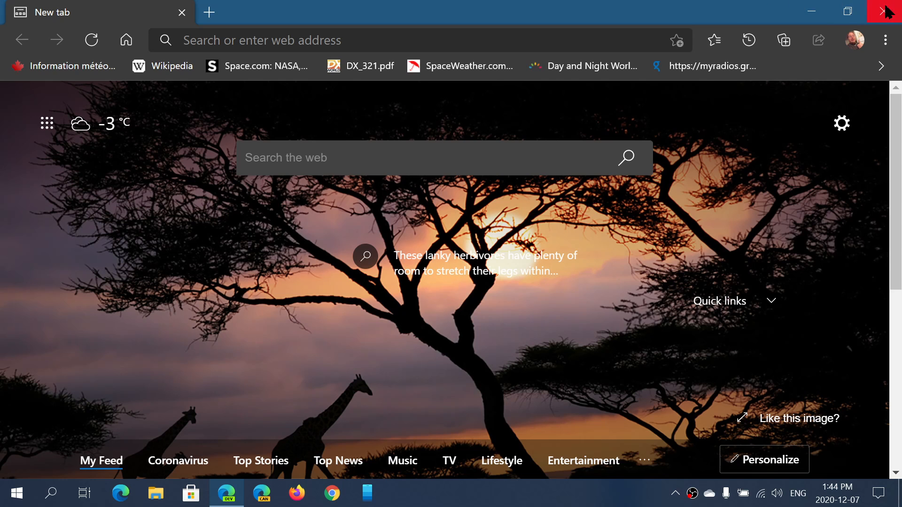